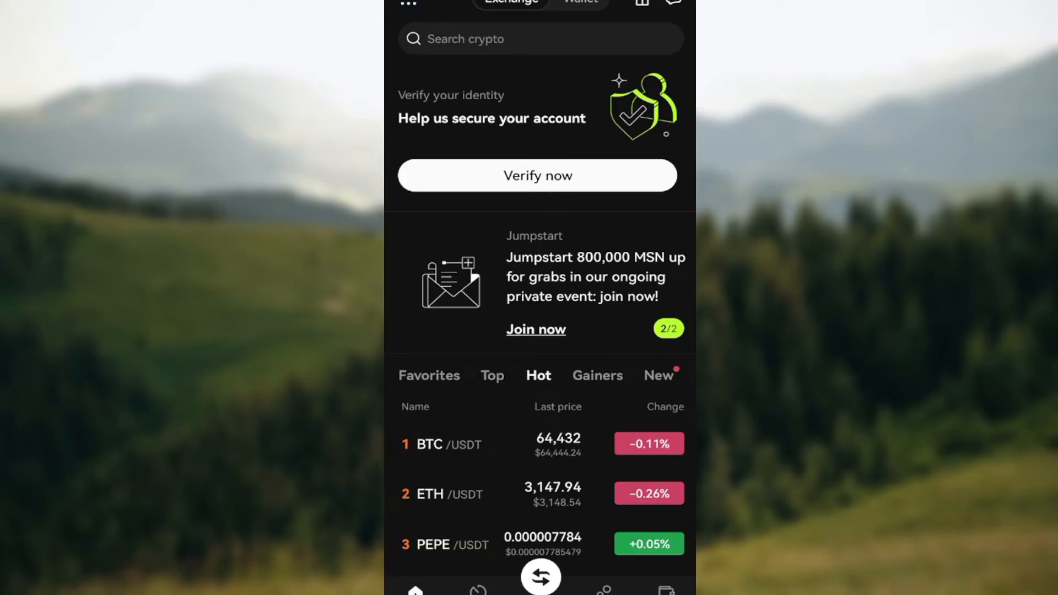
- Scroll down through the home page market listings
scroll(down, 3)
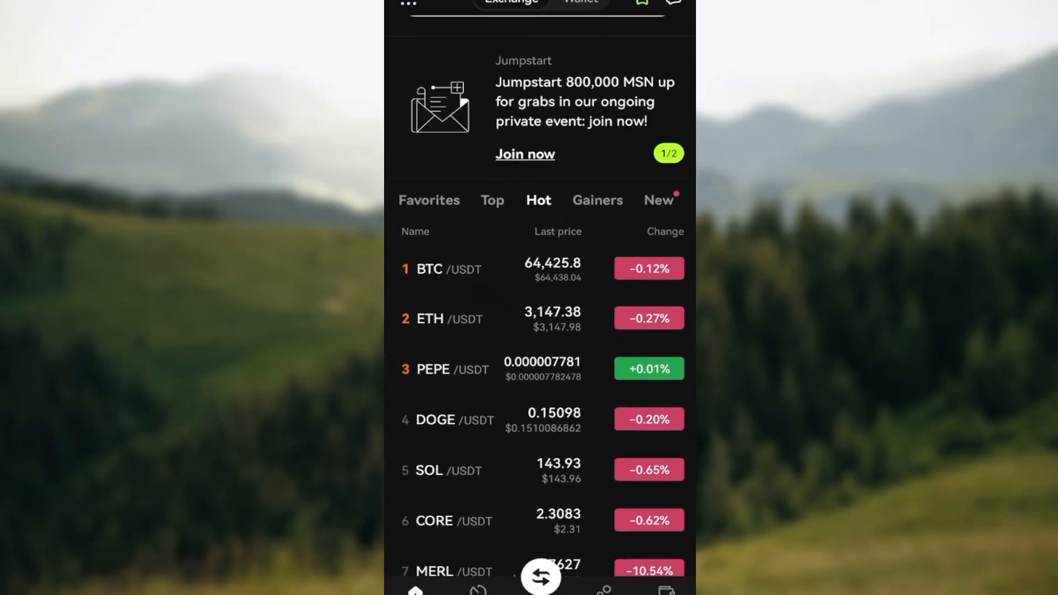
scroll(down, 3)
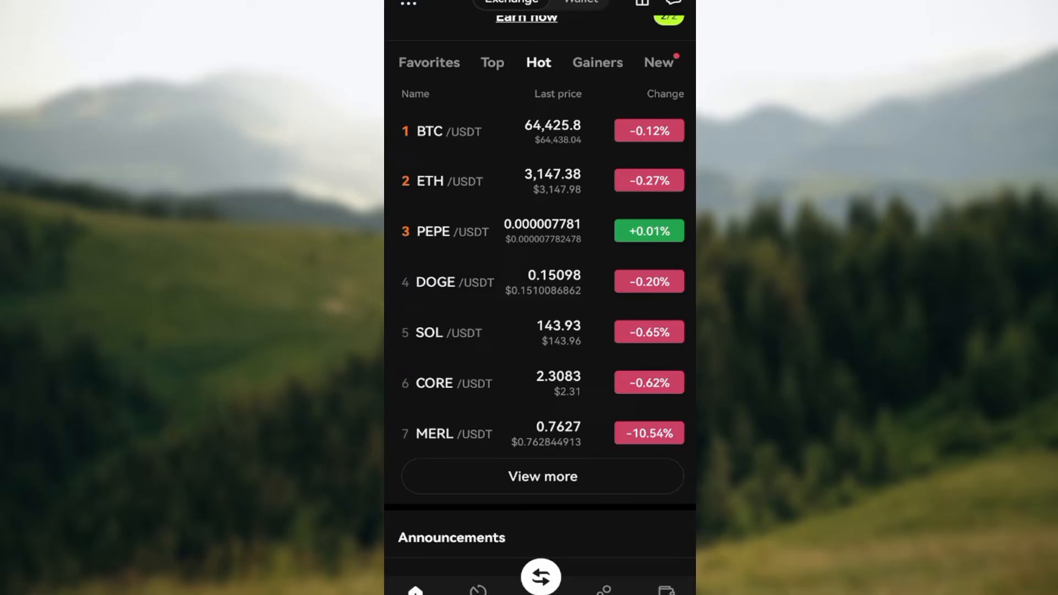
scroll(down, 3)
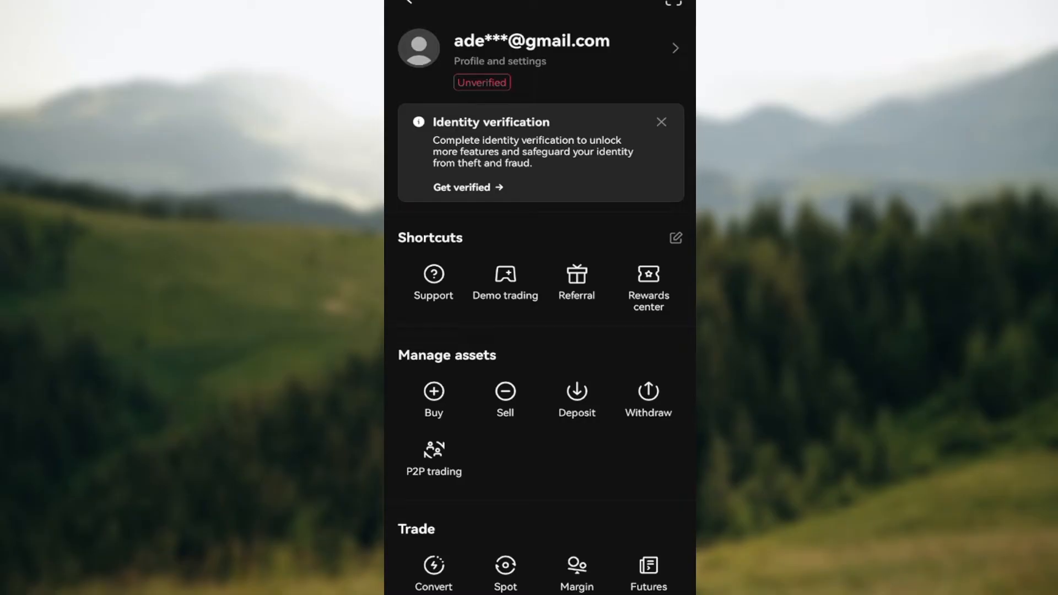
- Open Profile and settings in the user center and switch to its Security section
click(540, 48)
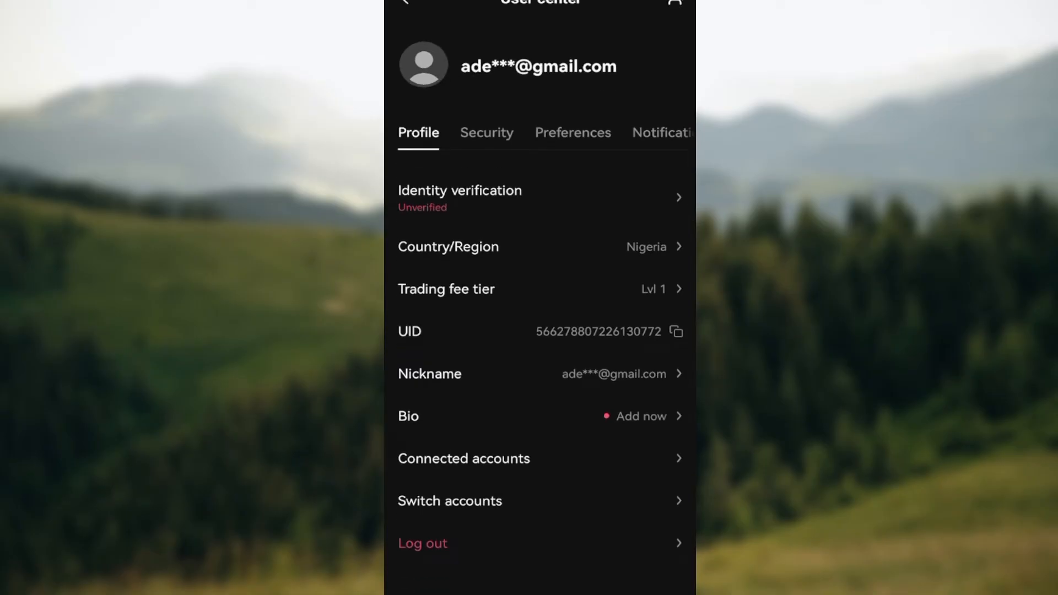
click(486, 132)
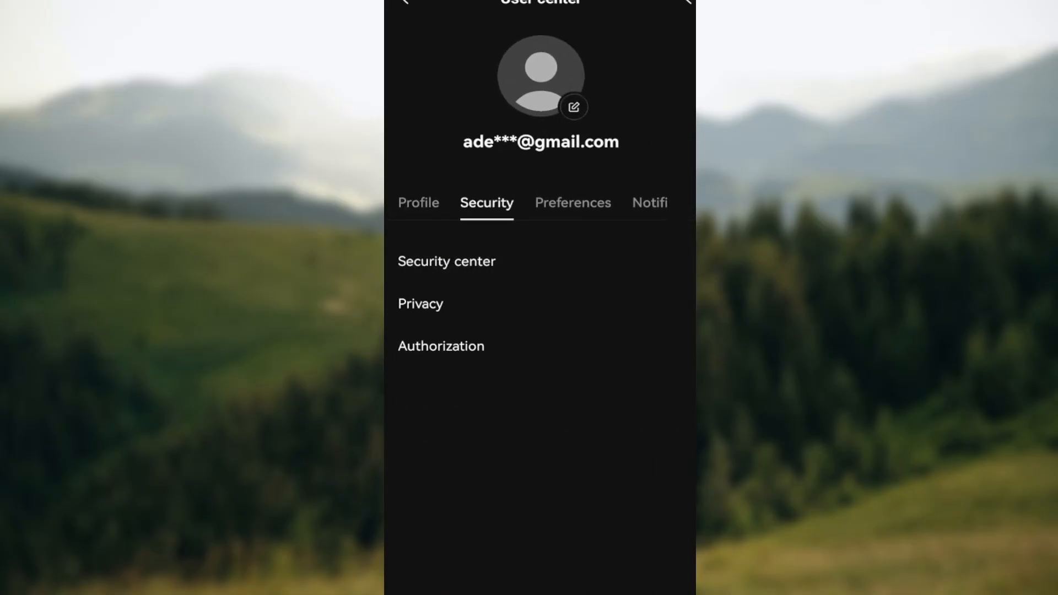
- Open the Security center showing security level, passkeys, phone and 2FA methods
click(446, 261)
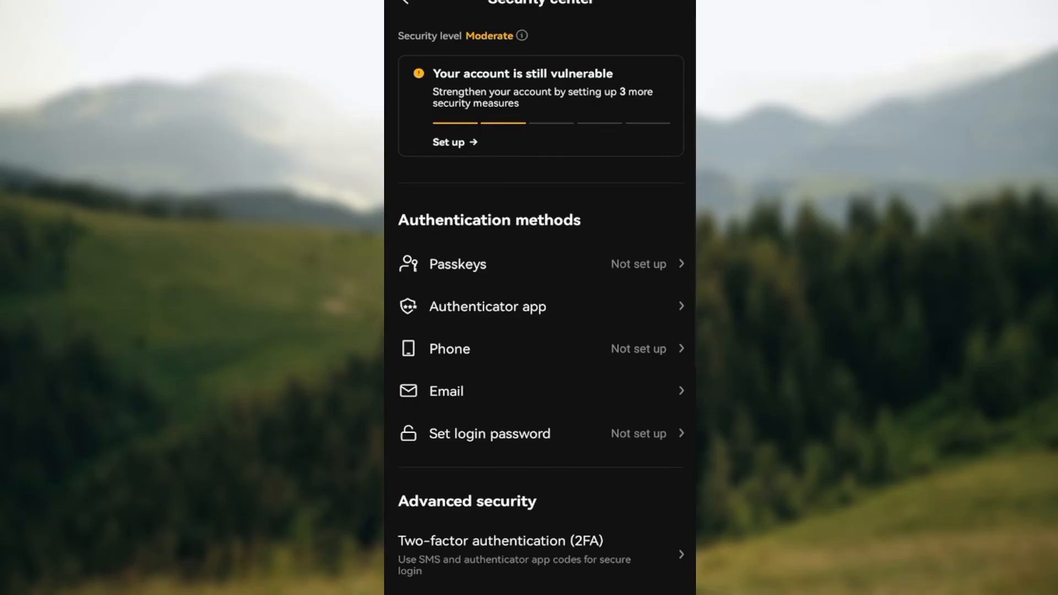
- Scroll down and open Wallet security with backup and reset wallet options
scroll(down, 3)
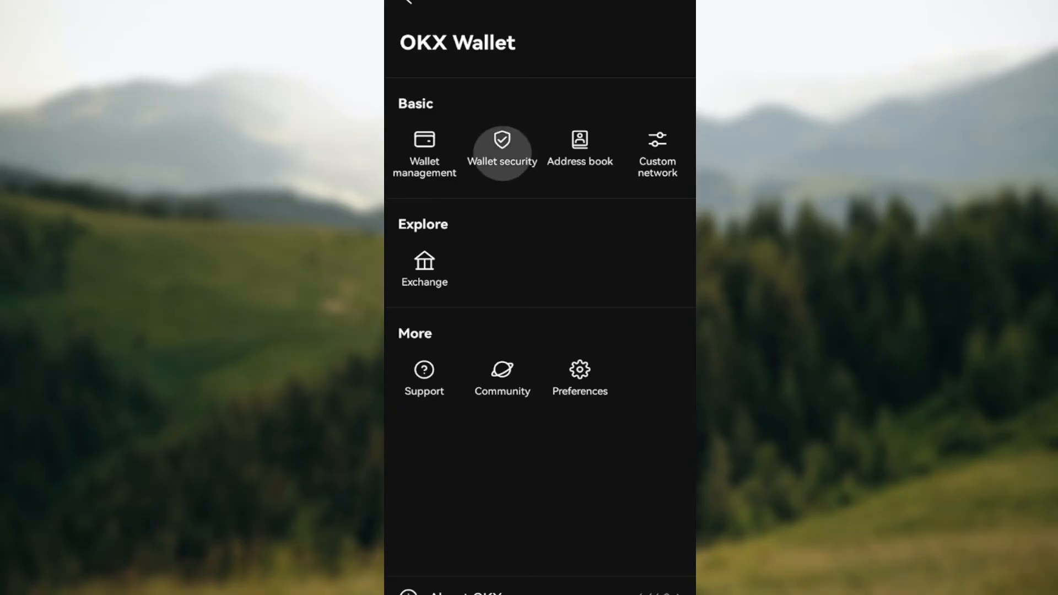
click(502, 150)
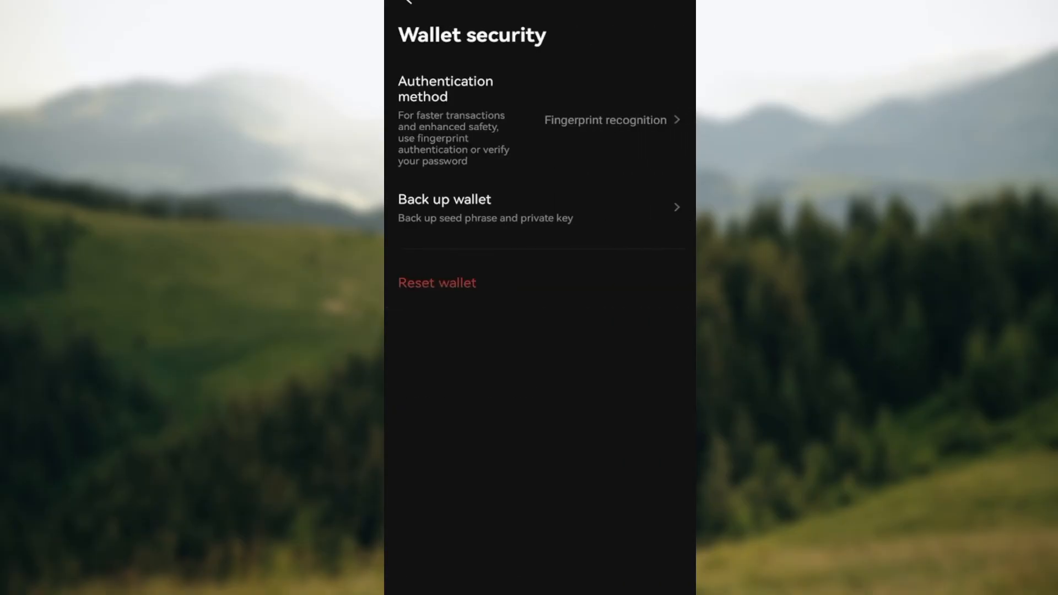